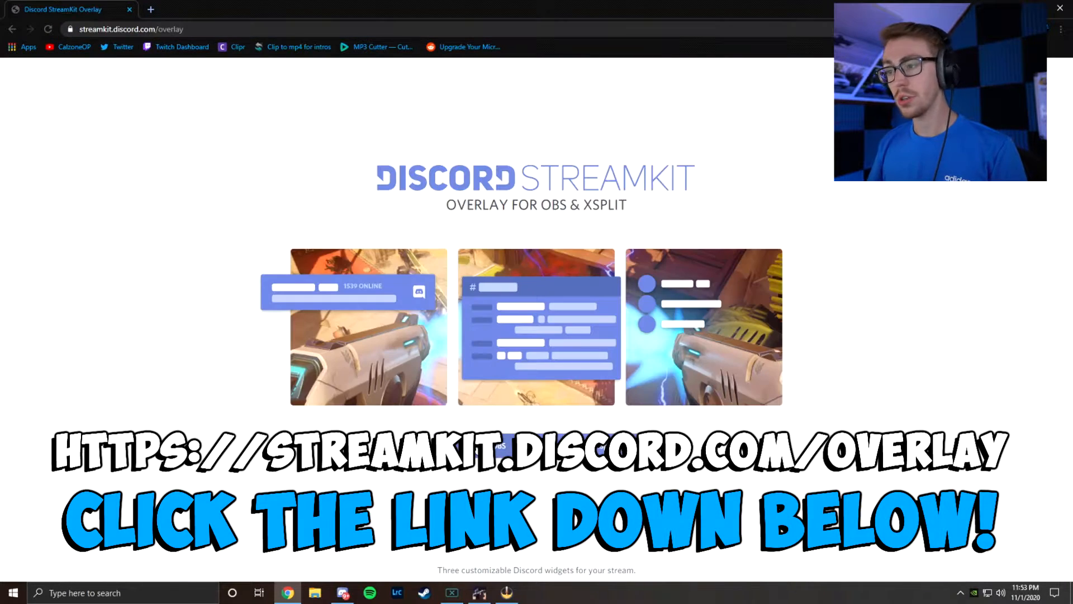
Point the voice widget at the Among Friends server's Among Us voice channel
scroll(down, 3)
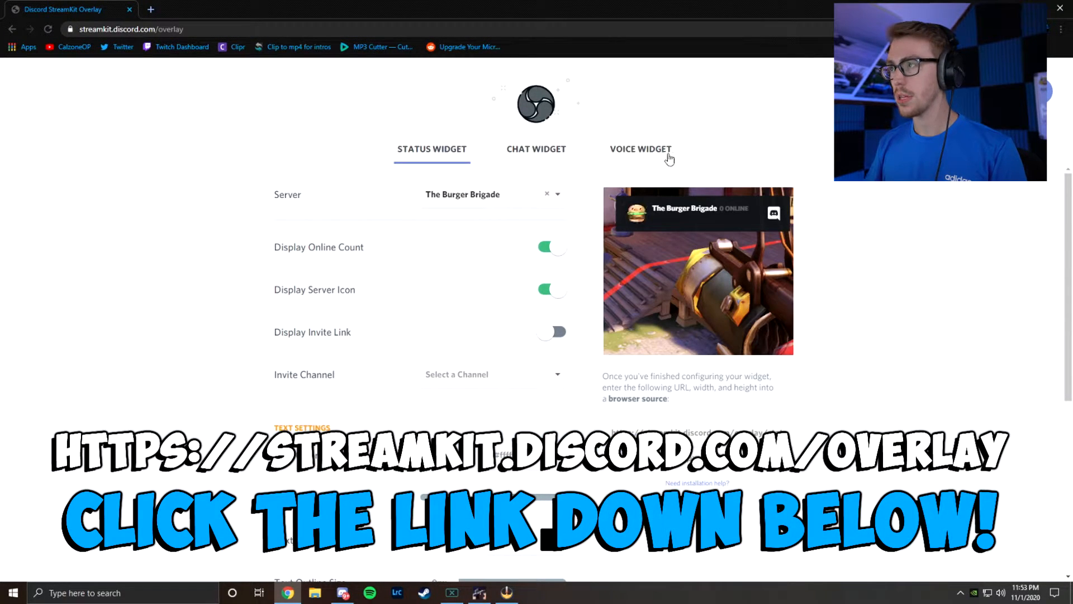
click(639, 149)
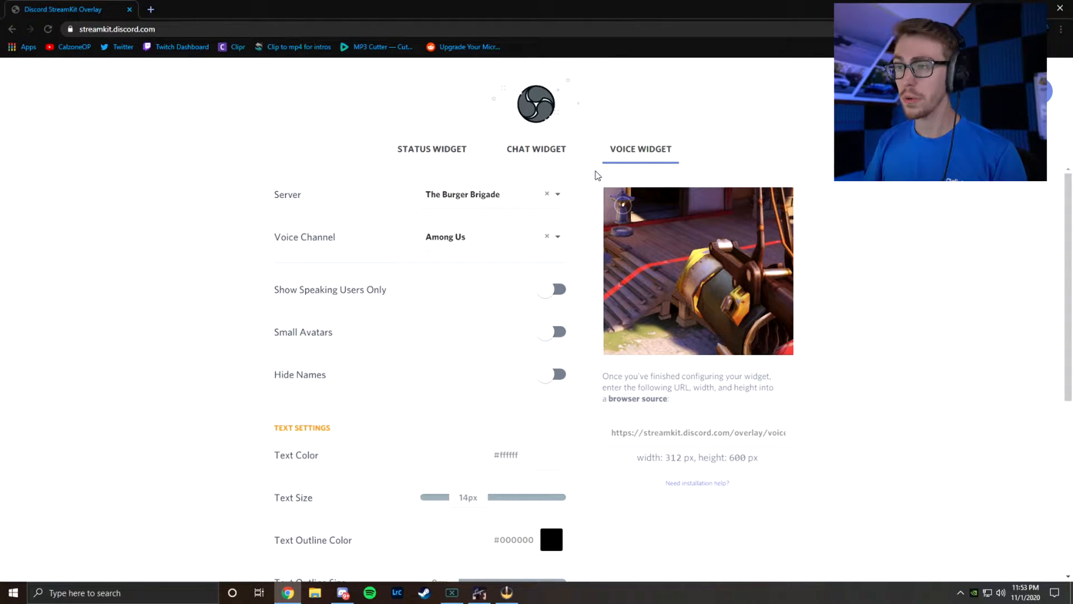
click(557, 193)
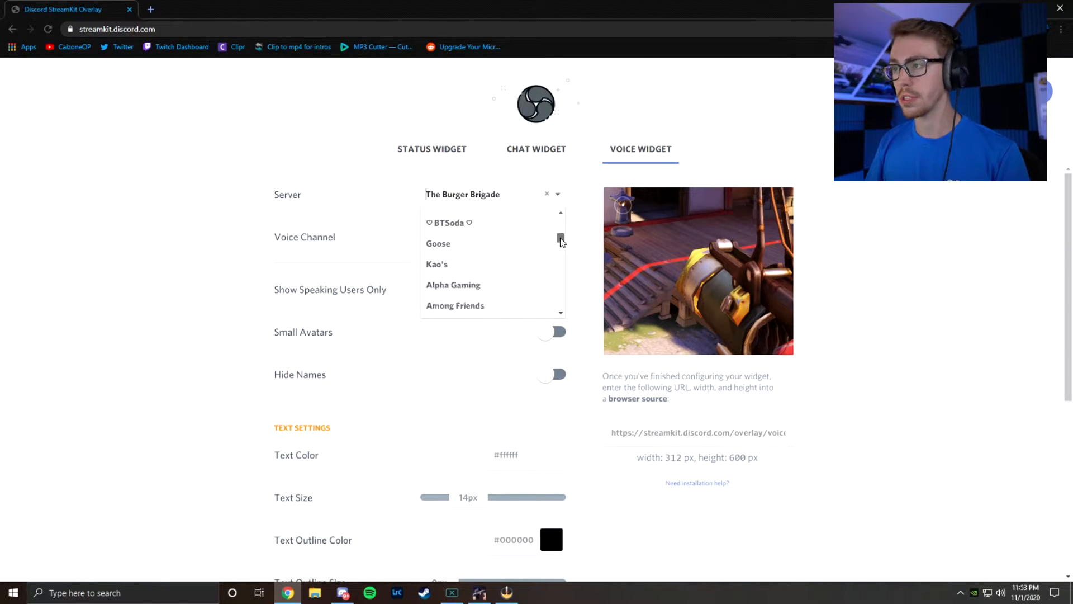
click(455, 305)
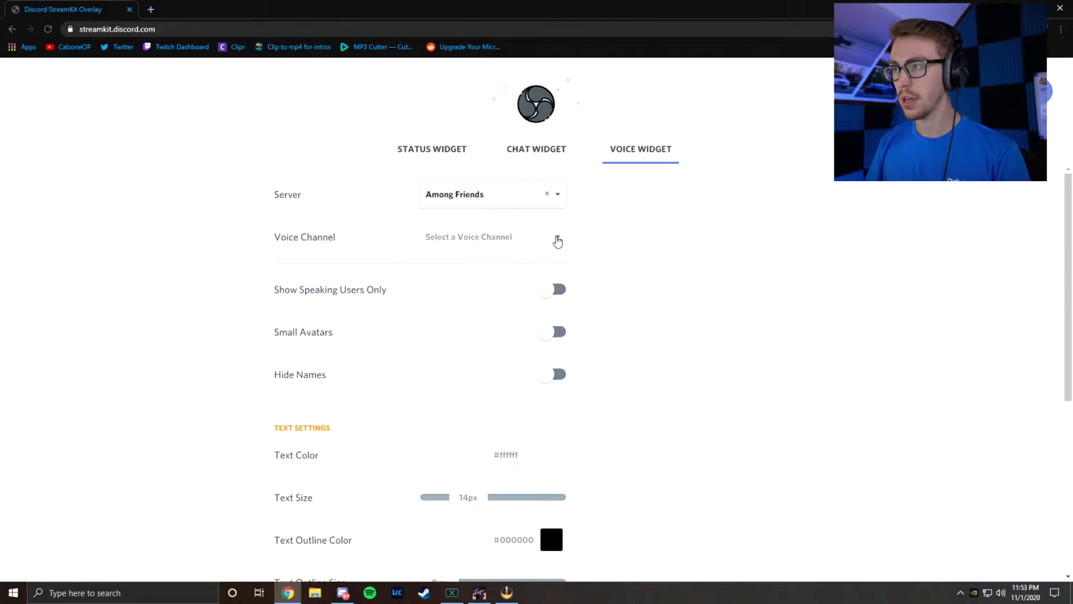
click(557, 237)
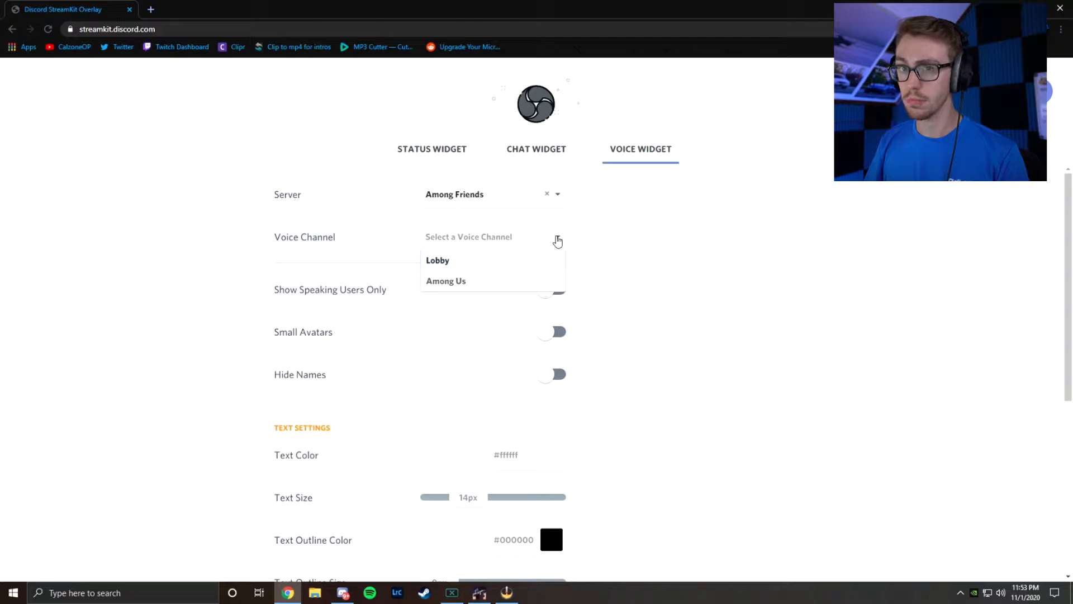
mouse_move(496, 286)
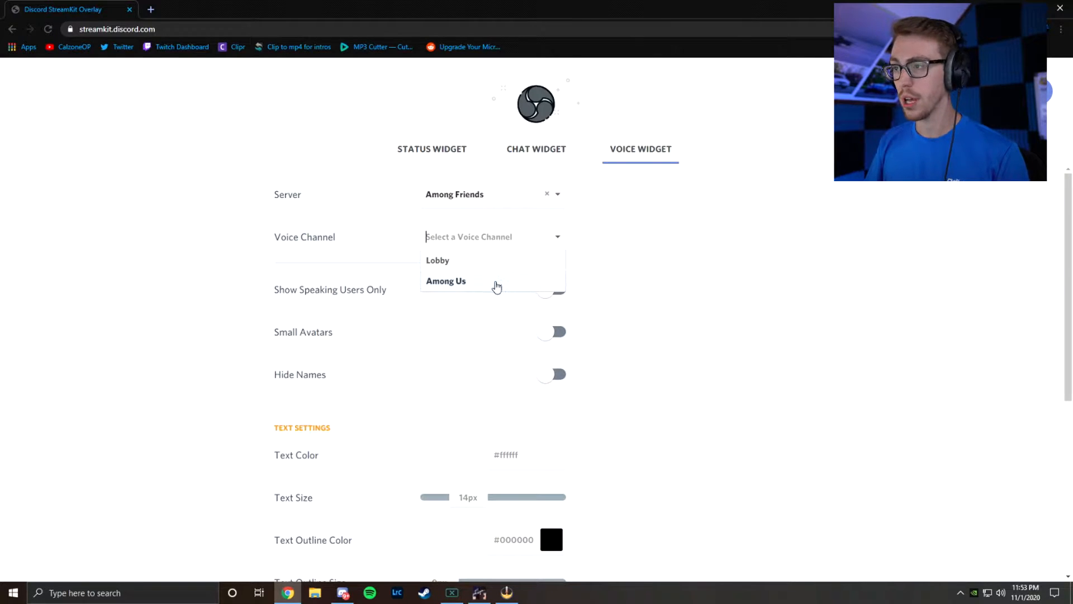
click(446, 280)
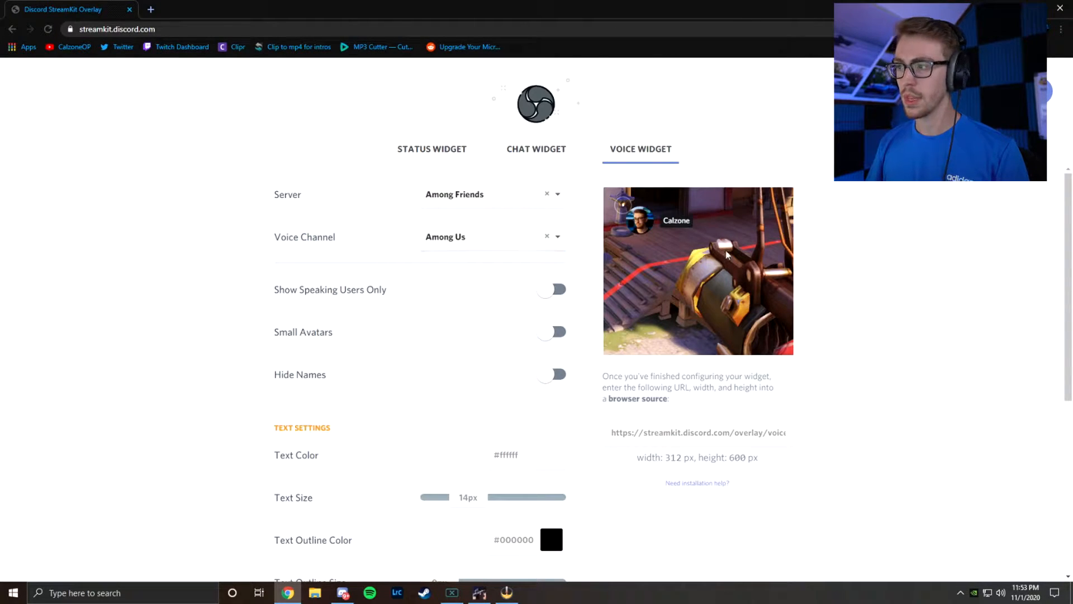
mouse_move(429, 297)
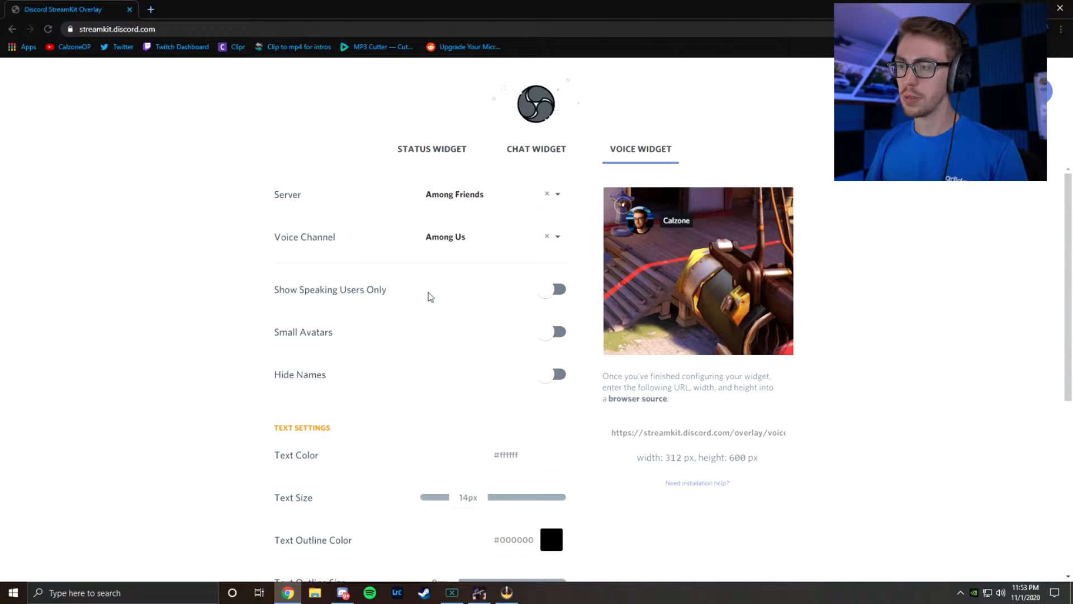
Turn on Show Speaking Users Only and select the widget's browser source URL
click(551, 288)
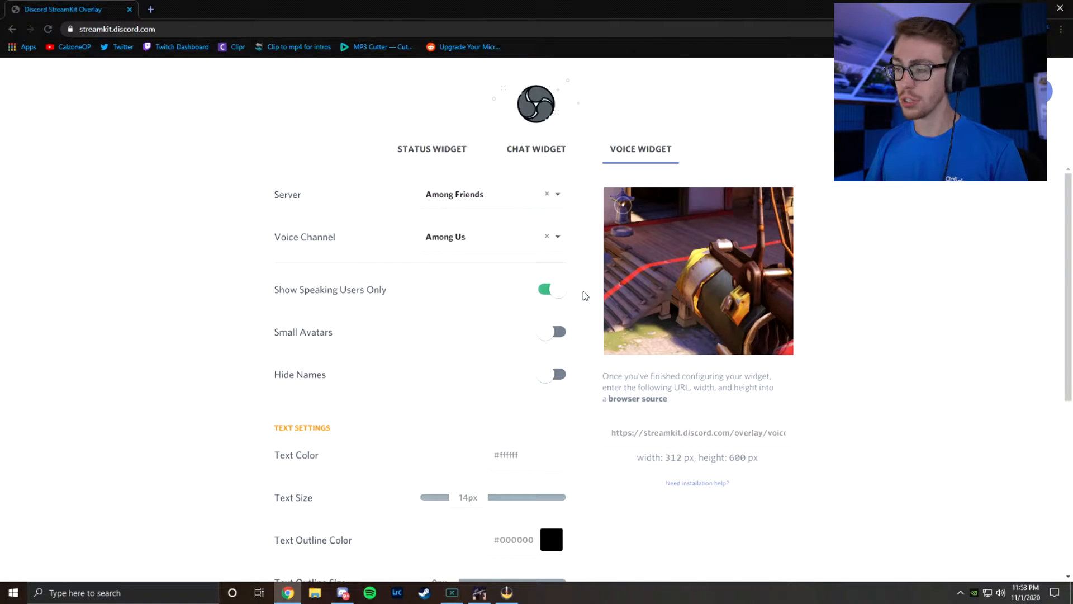
scroll(down, 3)
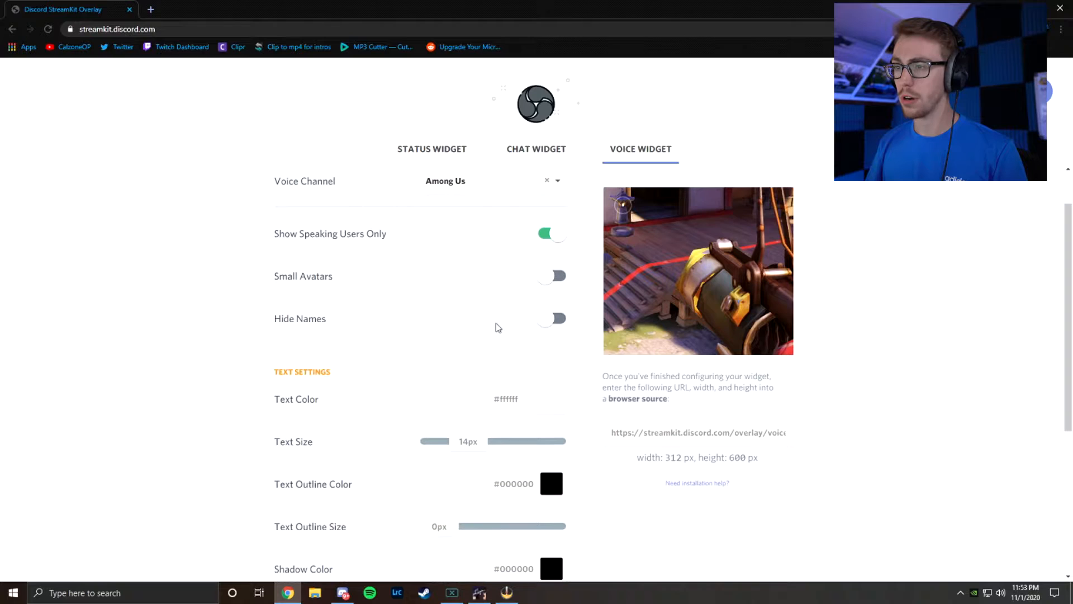
scroll(down, 3)
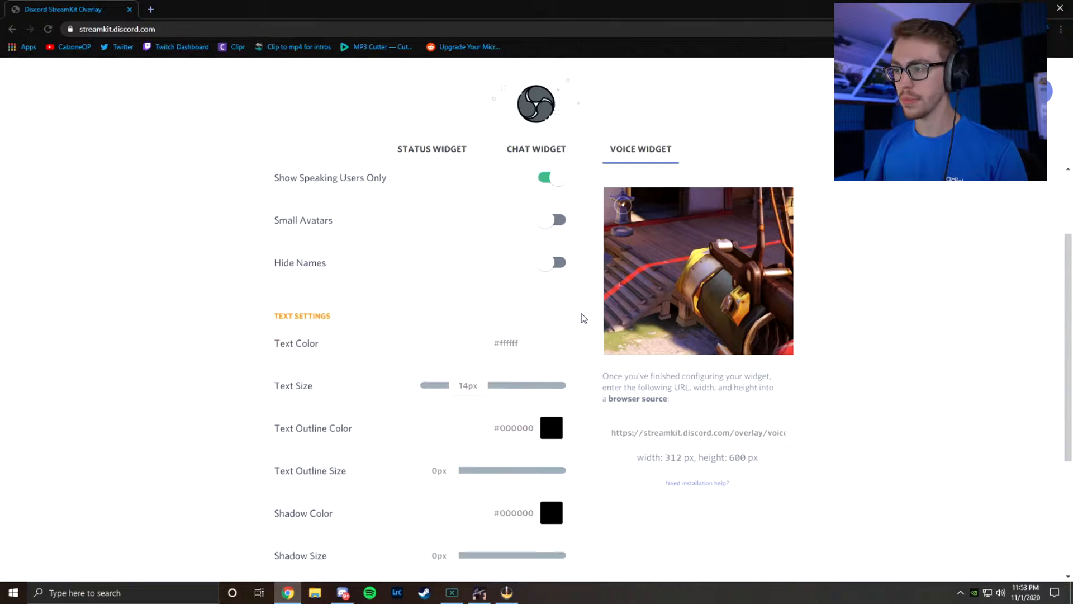
scroll(down, 3)
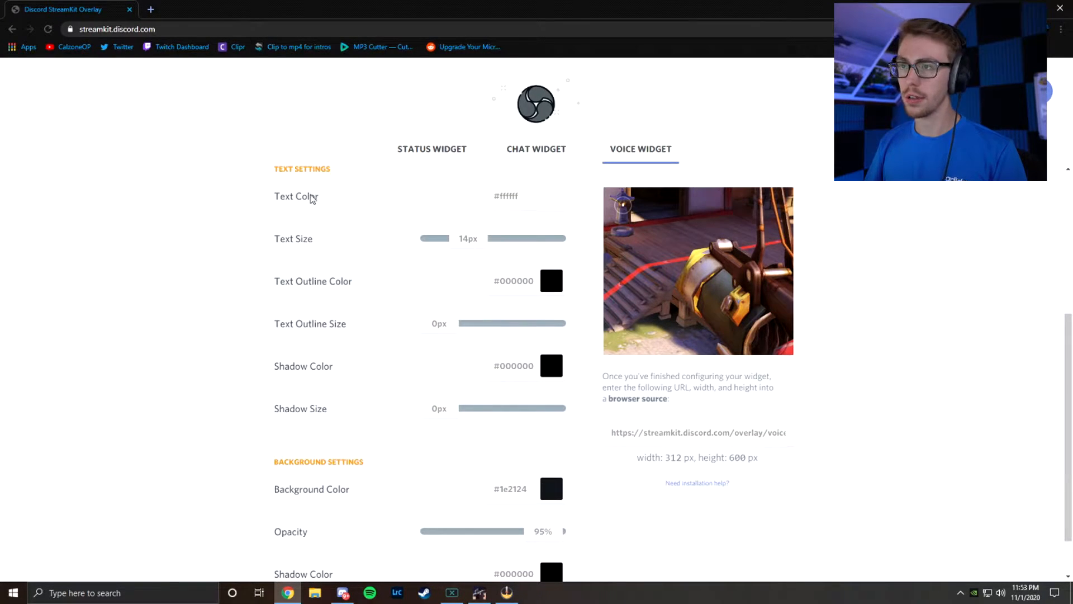
scroll(down, 3)
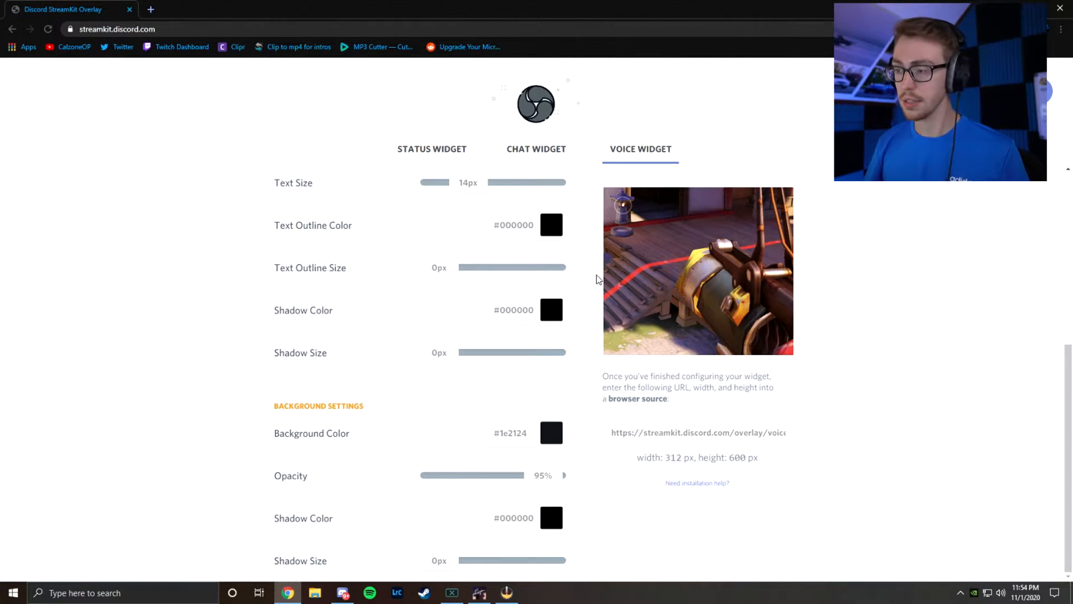
scroll(up, 3)
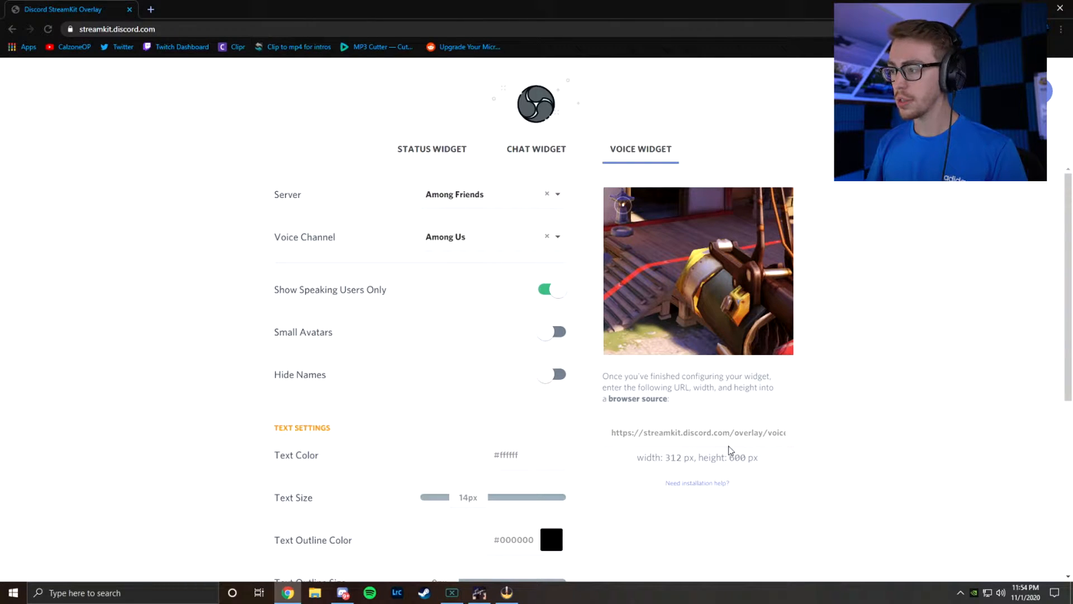
double_click(696, 431)
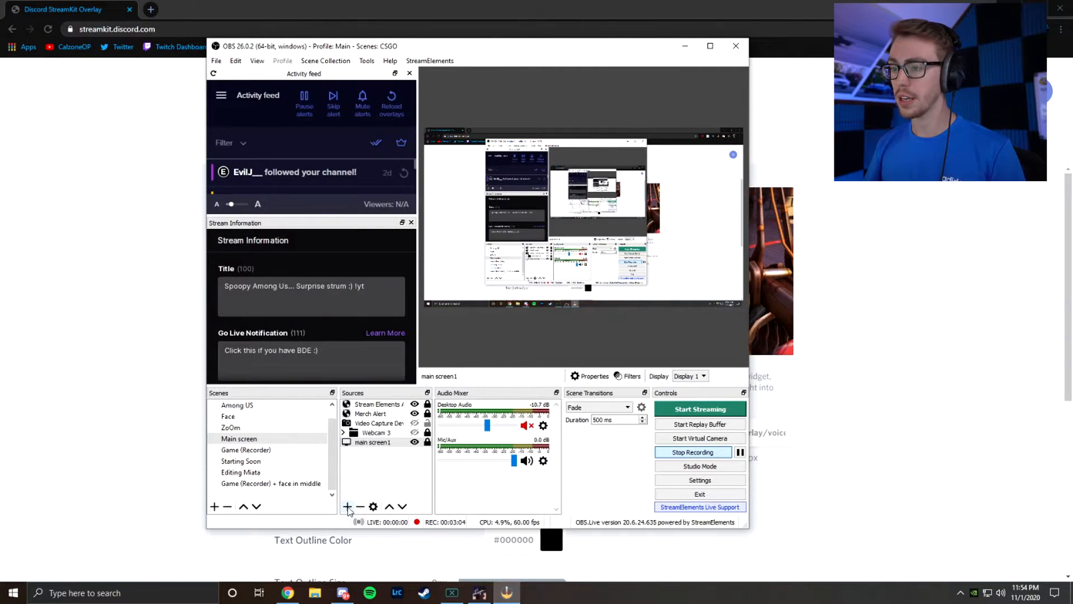
Add a new browser source named 'Discord Streamkit' to the scene
click(347, 506)
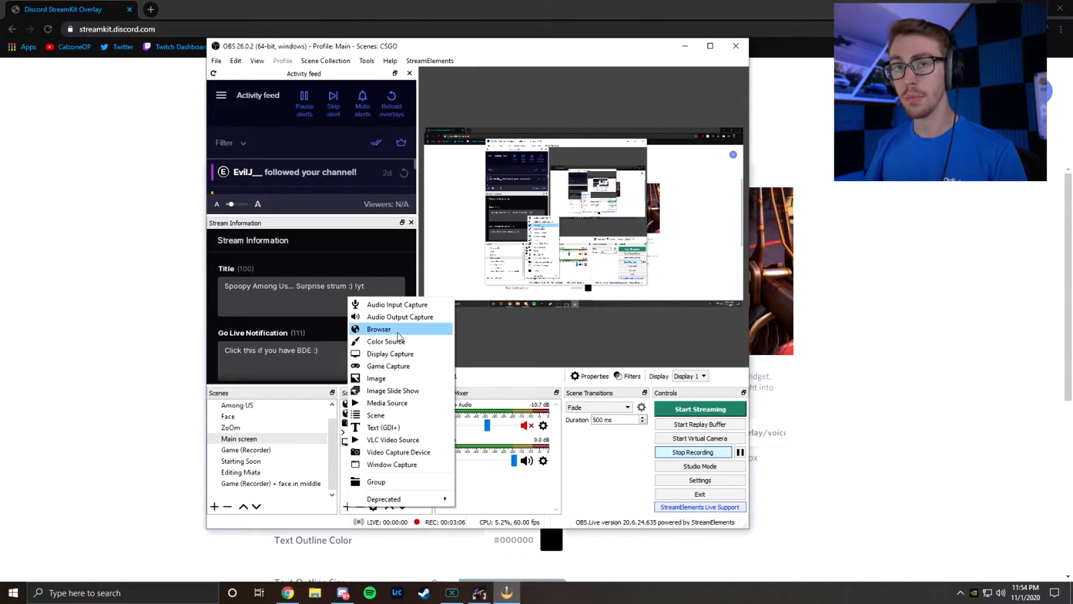
click(379, 329)
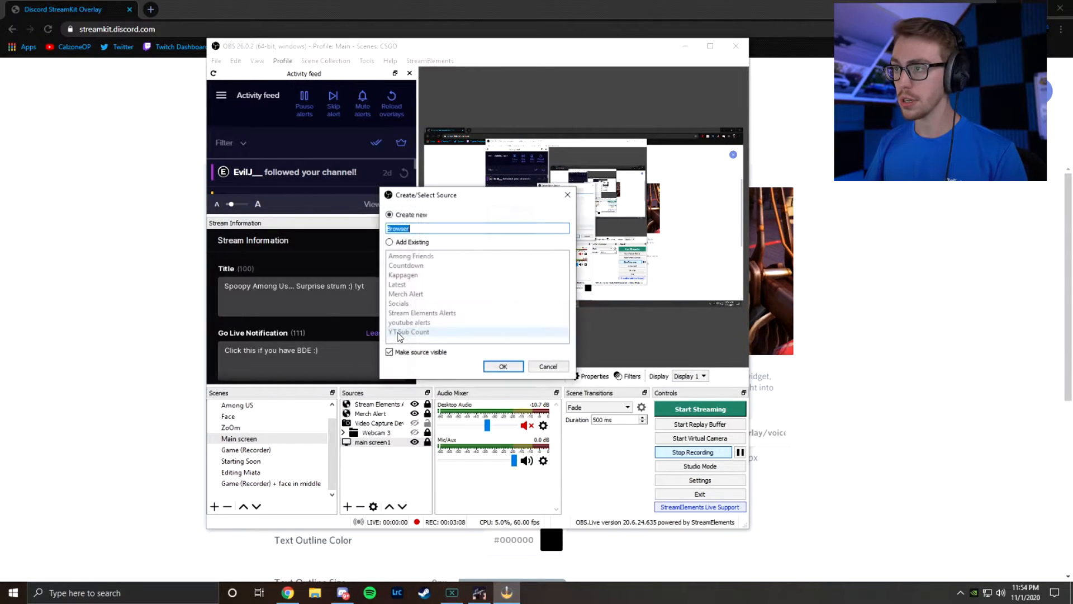
text(S)
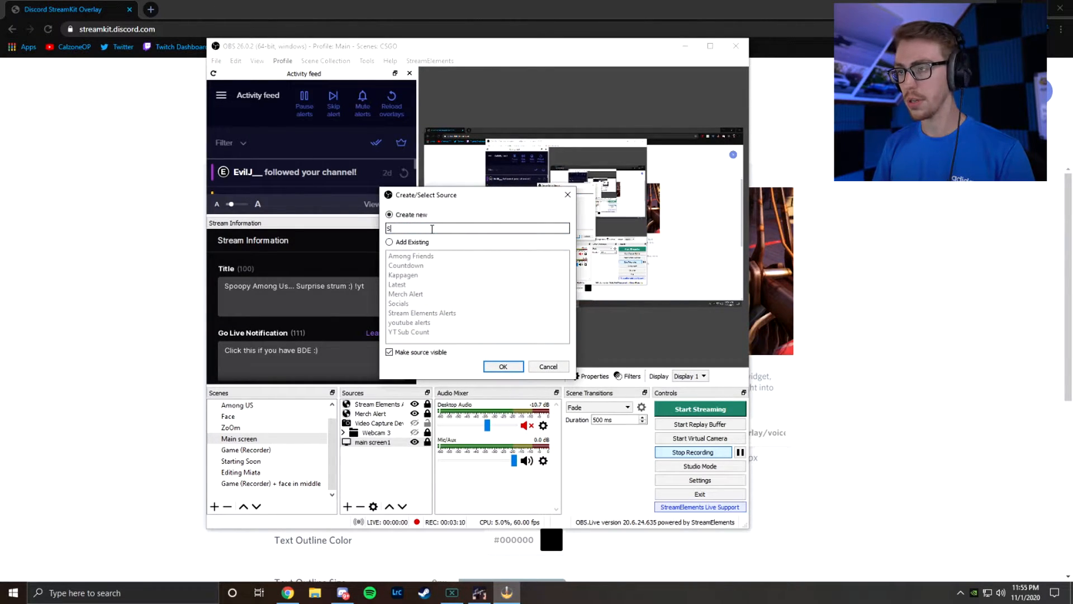
text(Discord Strea)
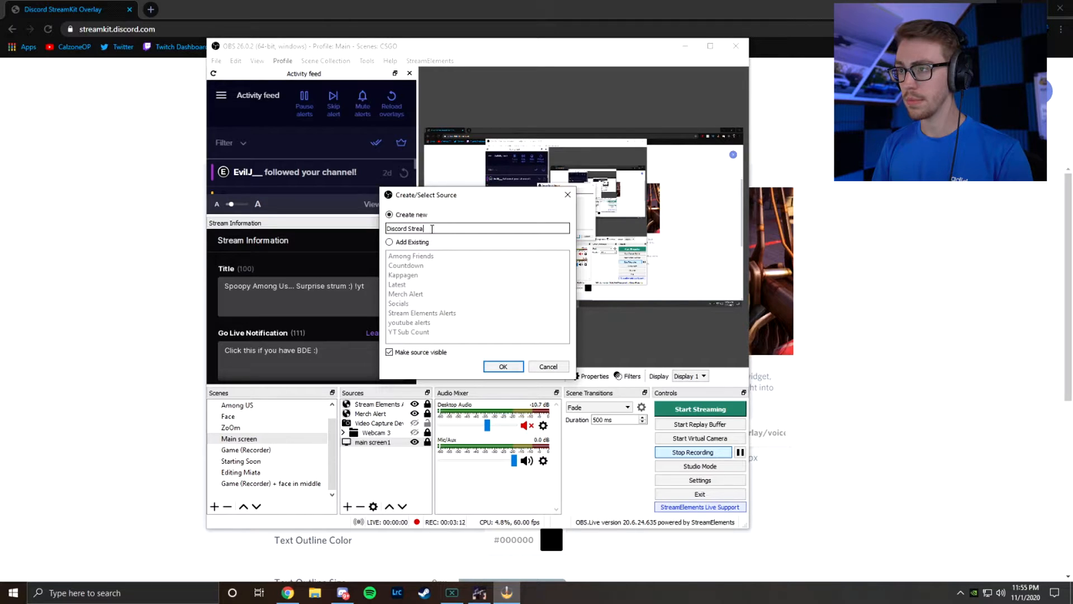
text(mkit)
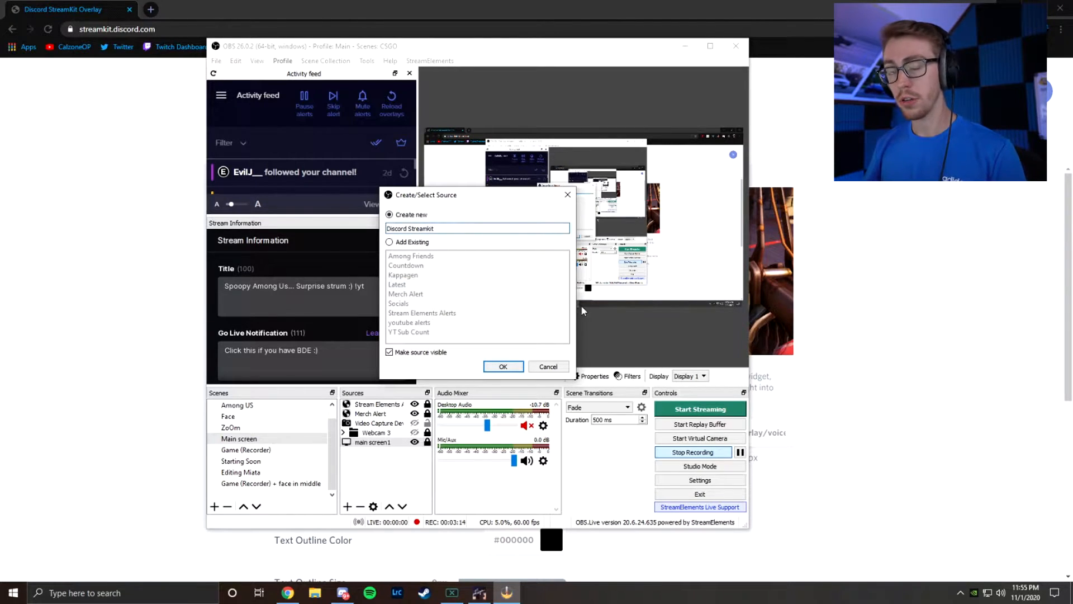
click(501, 367)
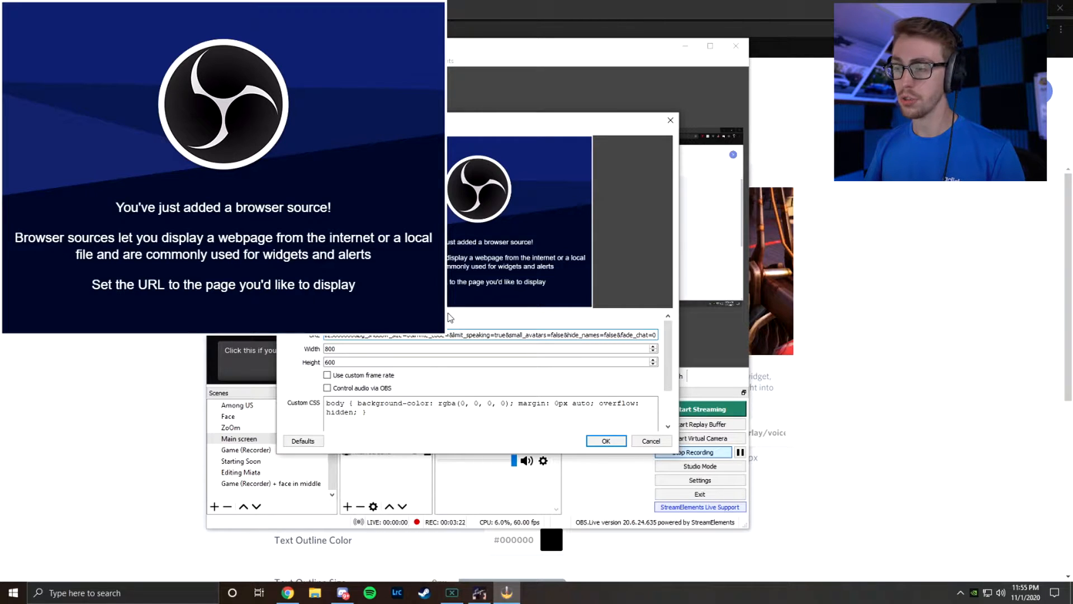
Set the browser source width to 312 and confirm its properties
triple_click(486, 349)
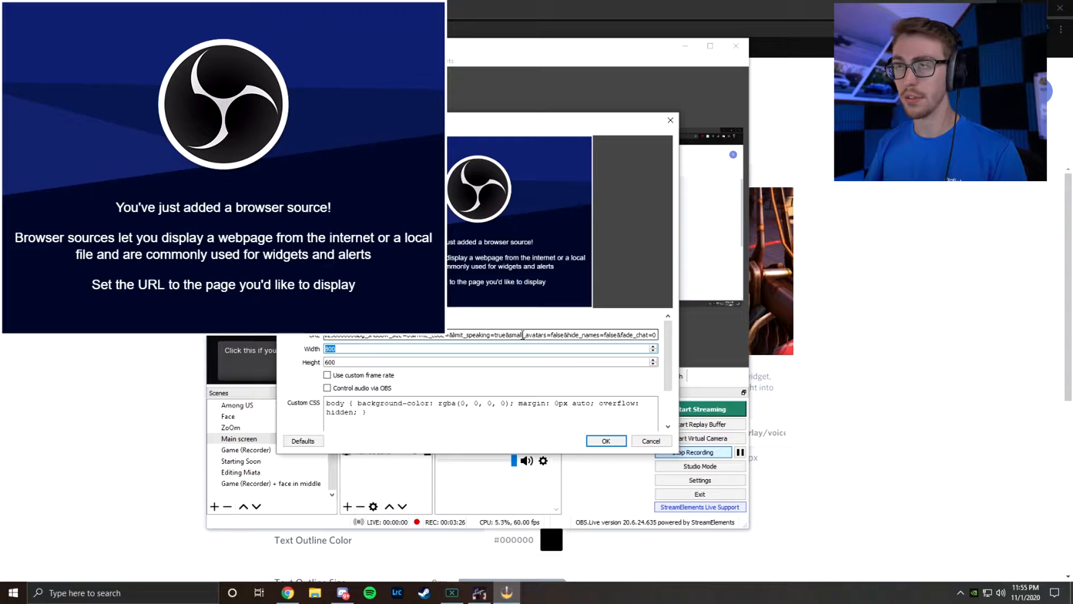
text(312)
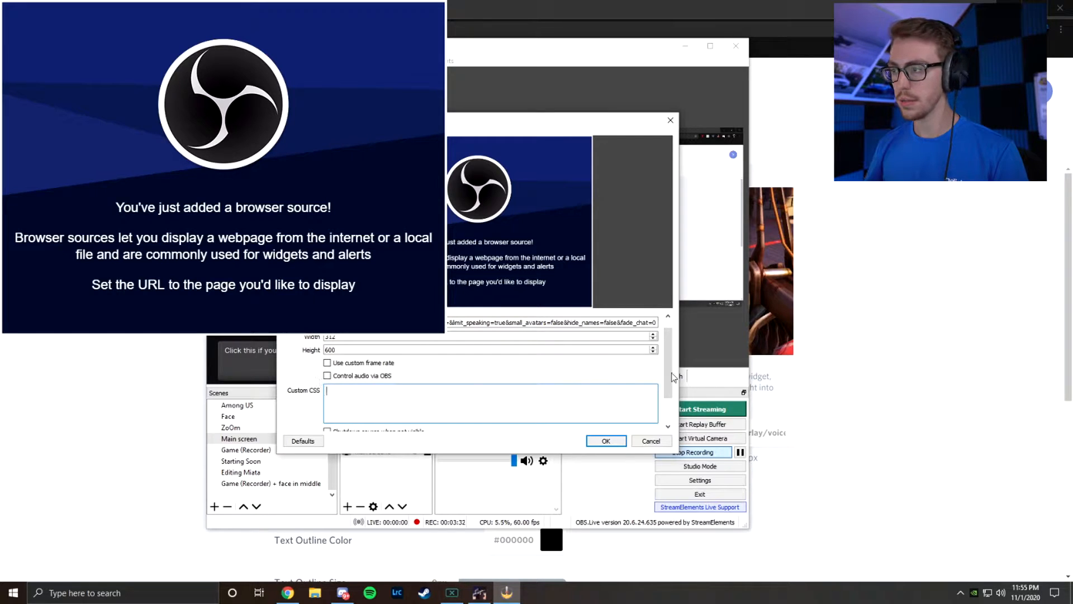
click(605, 441)
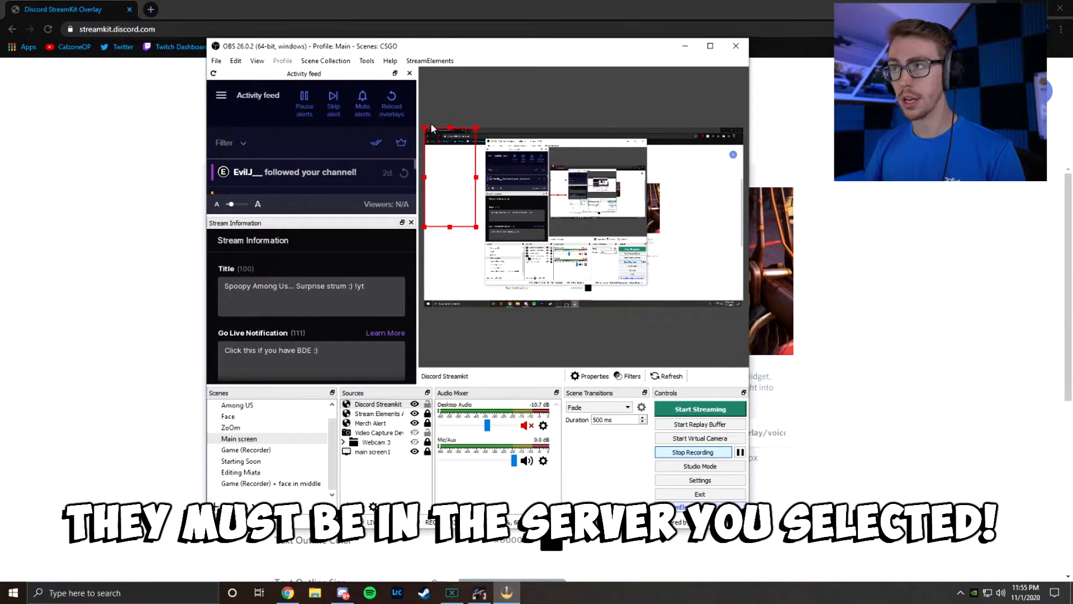
mouse_move(422, 117)
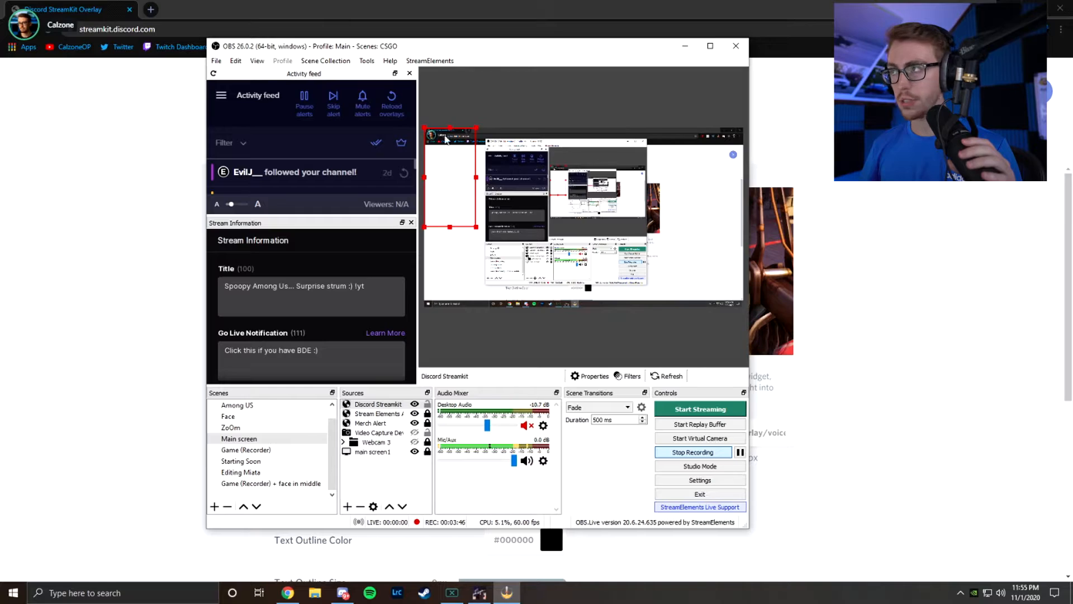
click(710, 46)
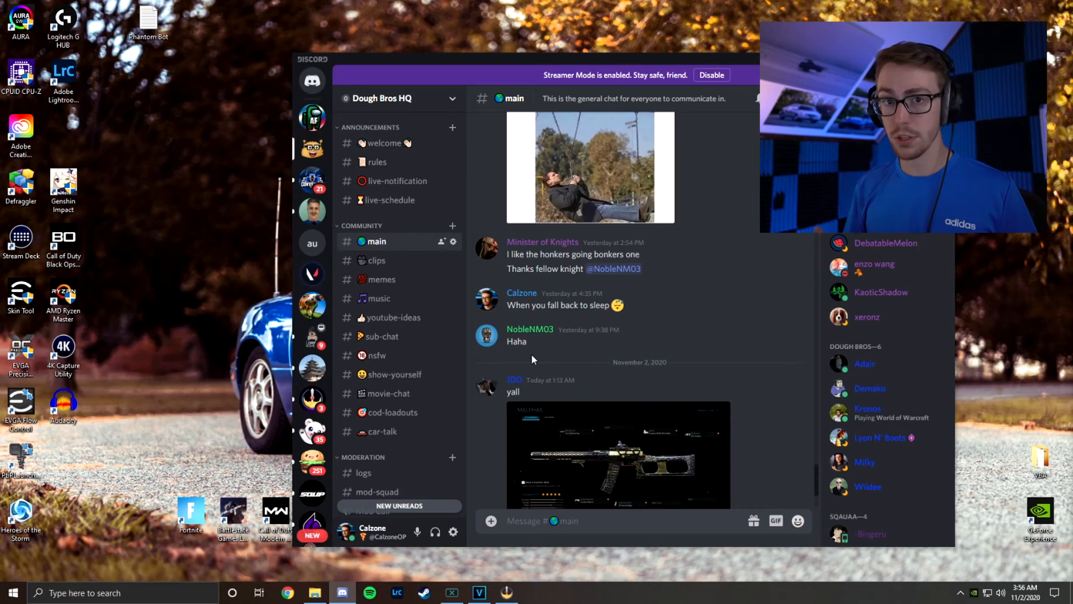
mouse_move(453, 532)
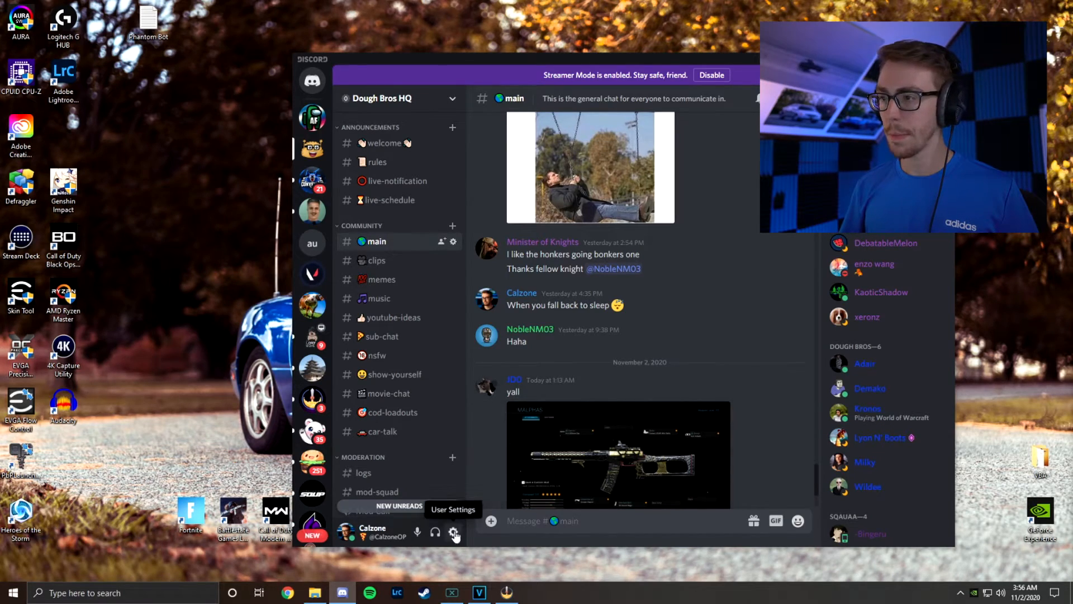
Enable the in-game overlay in Discord's Overlay settings
click(455, 533)
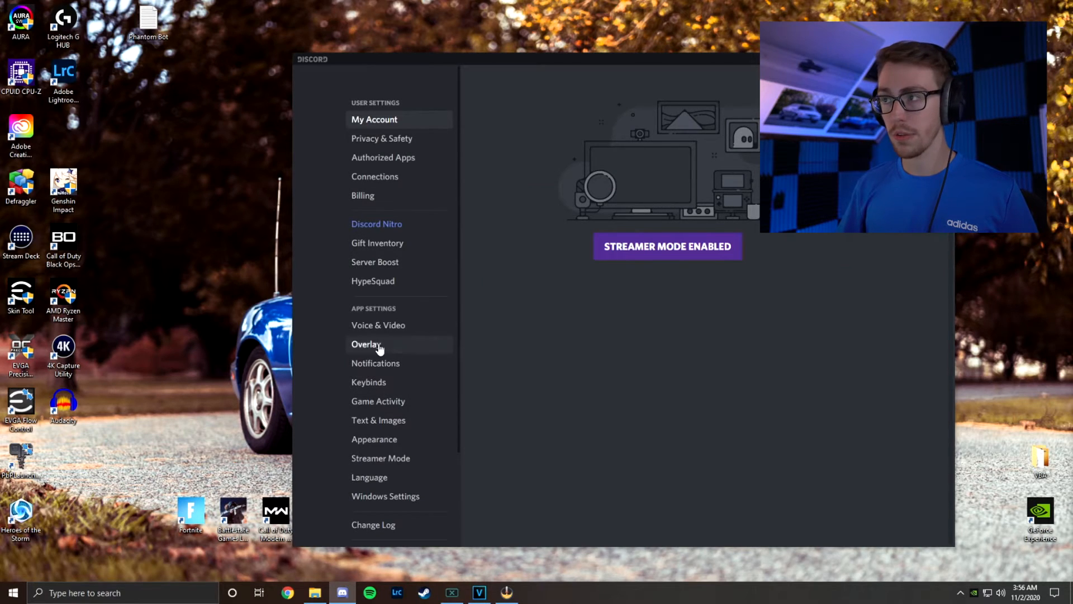
click(366, 343)
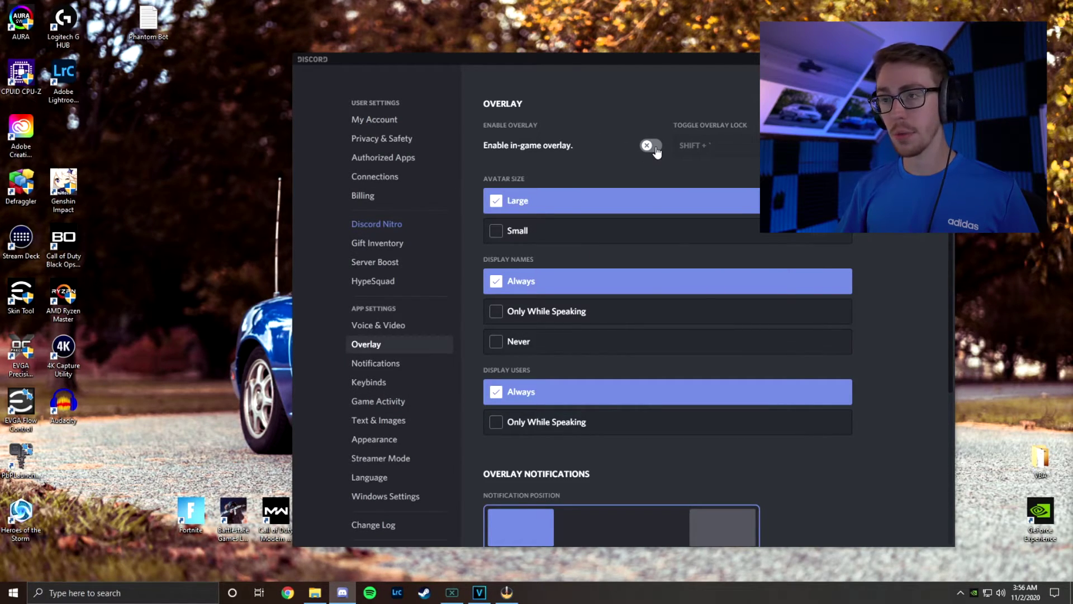
click(649, 145)
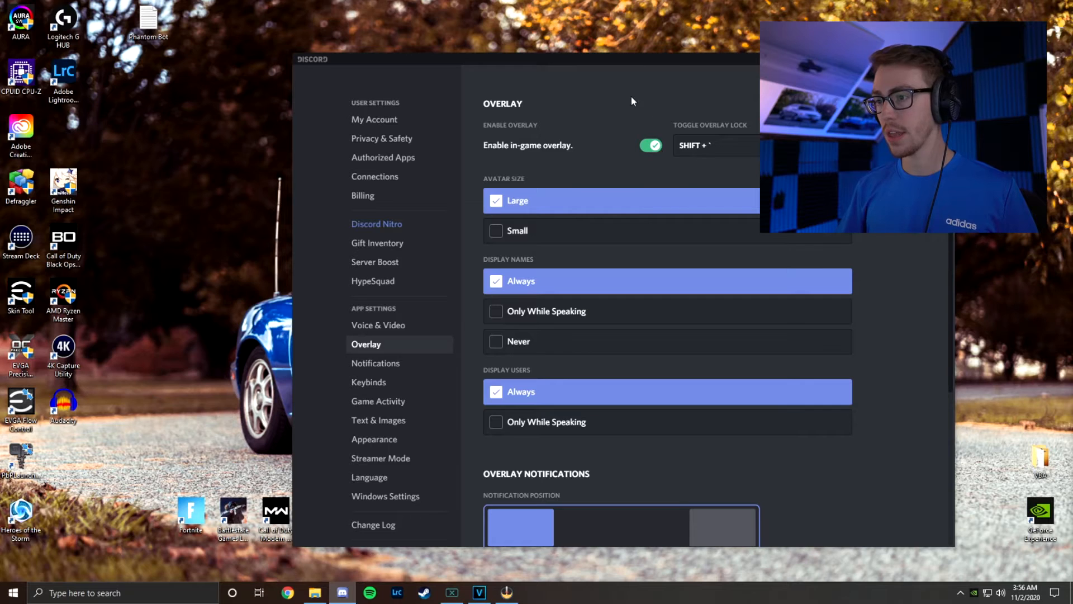
Show Game Activity with Among Us listed and start adding an undetected game
click(377, 400)
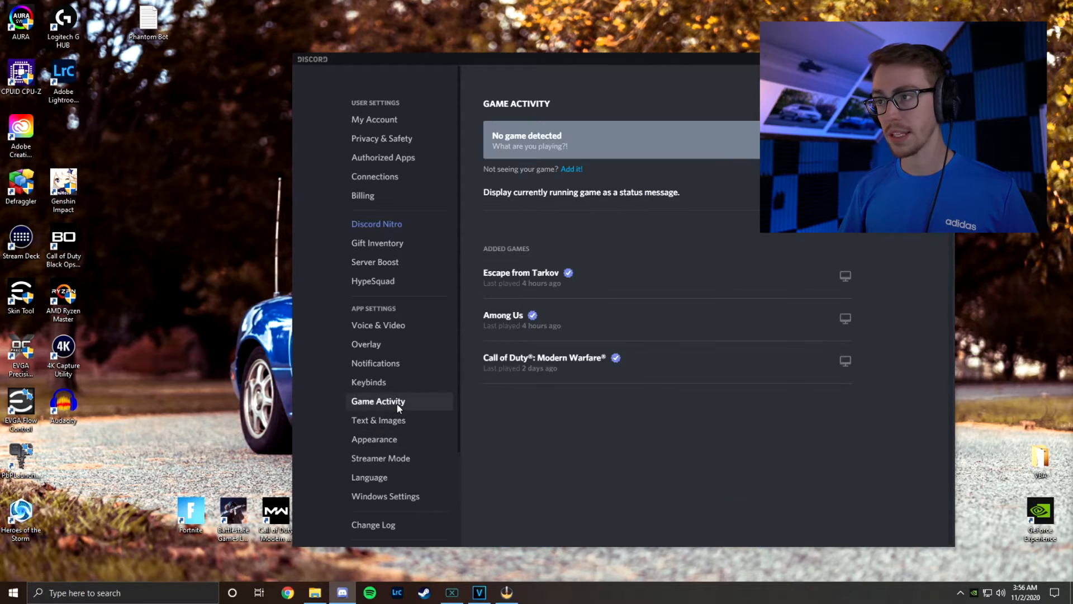
mouse_move(818, 322)
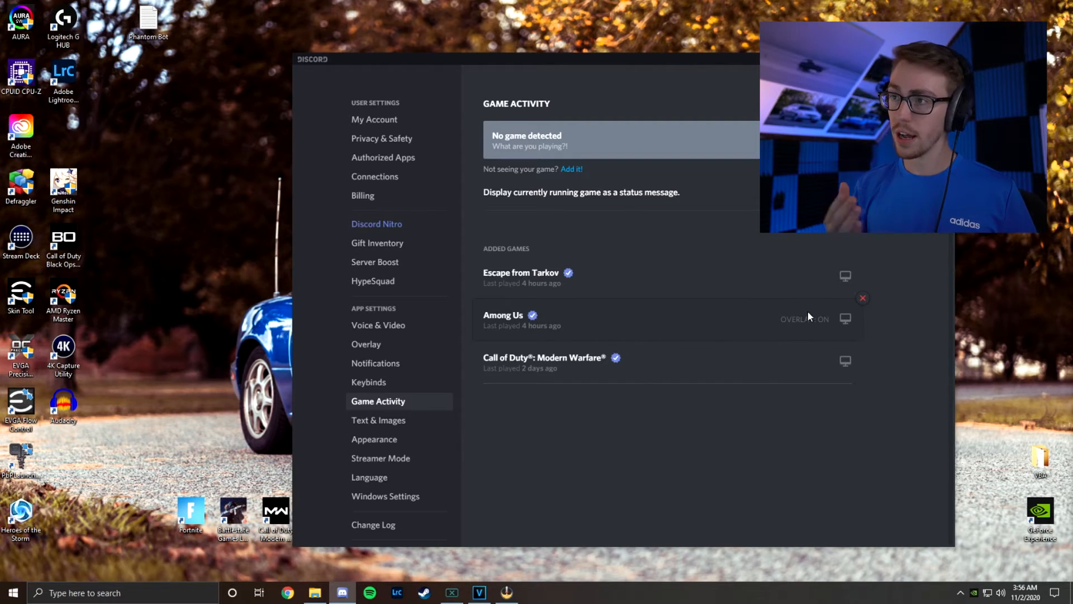
mouse_move(592, 168)
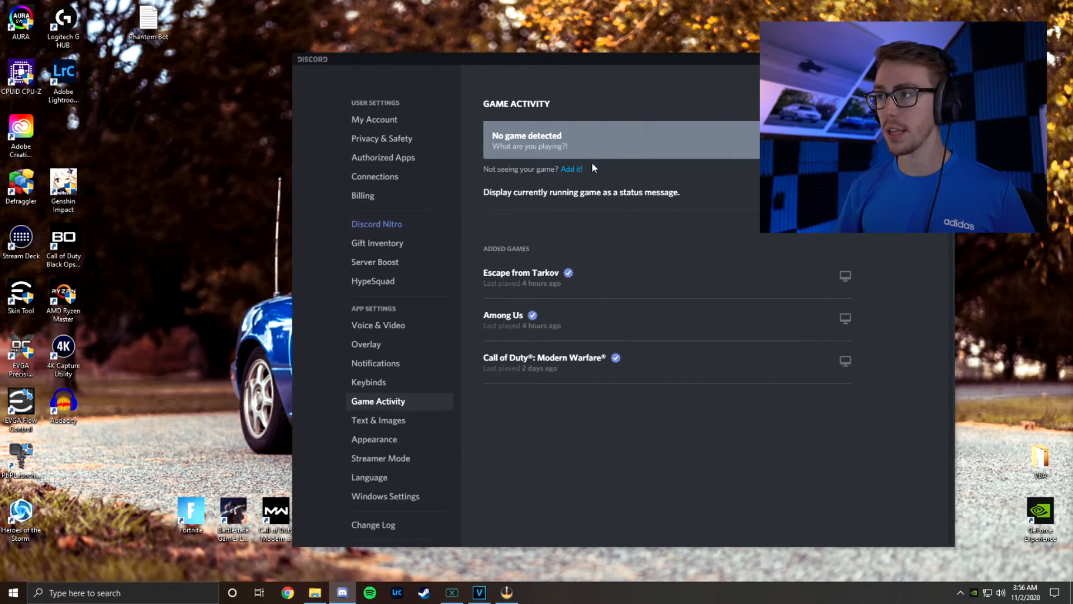
mouse_move(576, 184)
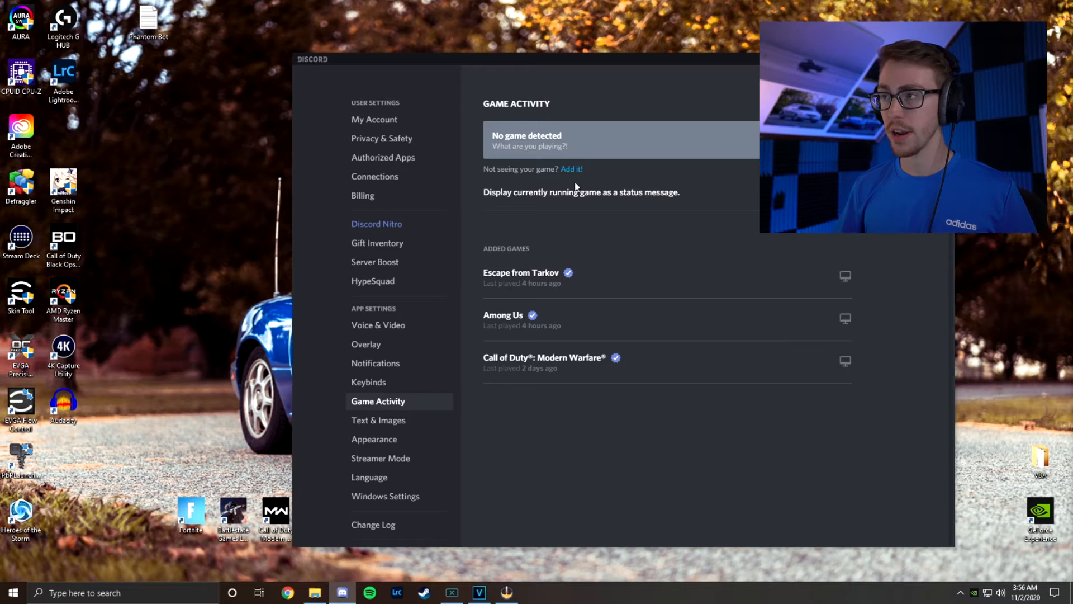
mouse_move(571, 169)
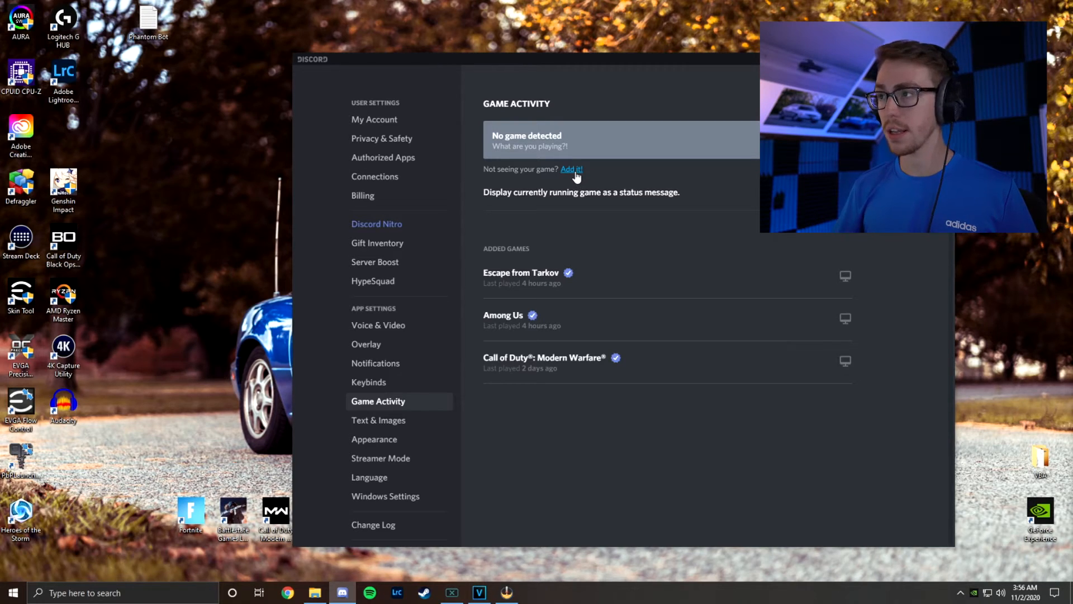
click(571, 168)
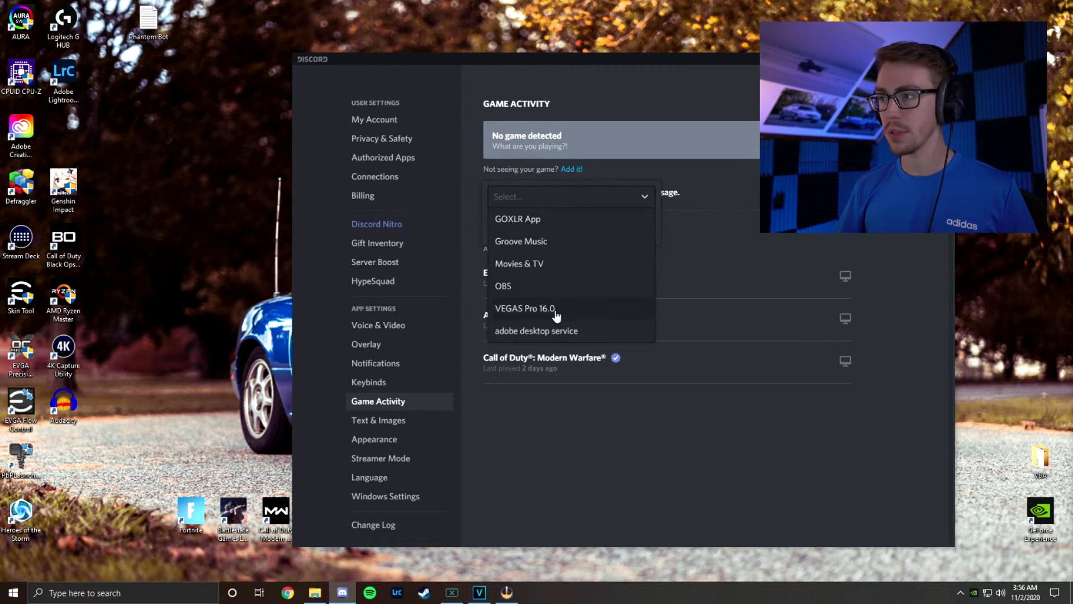
mouse_move(715, 237)
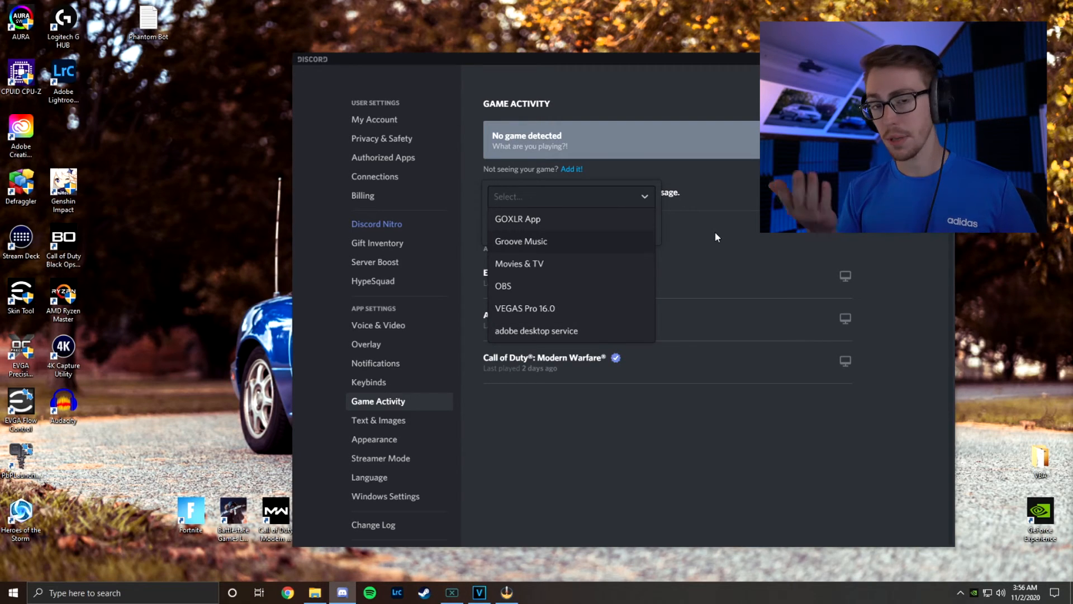